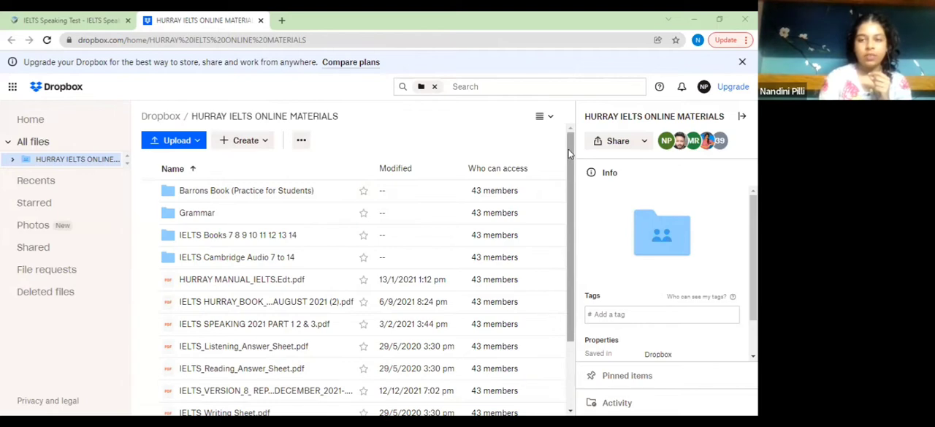
Step: Open the 'Barrons Book (Practice for Students)' folder from the shared materials list
scroll("down", 3)
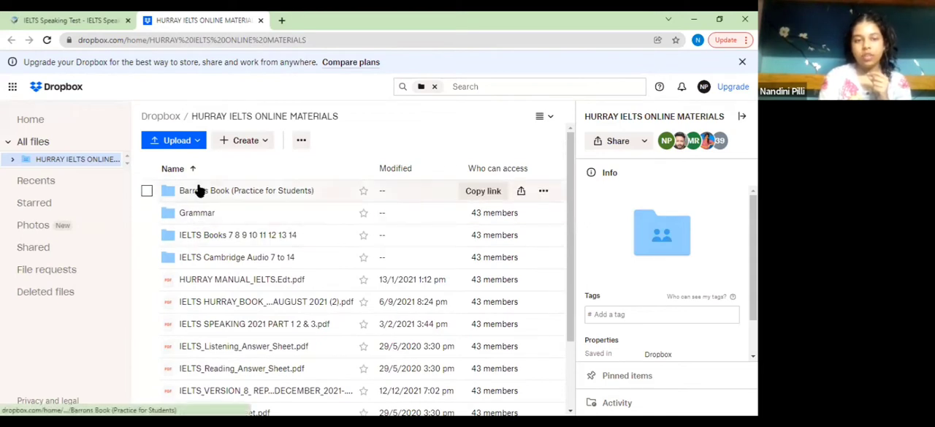
mouse_move(214, 196)
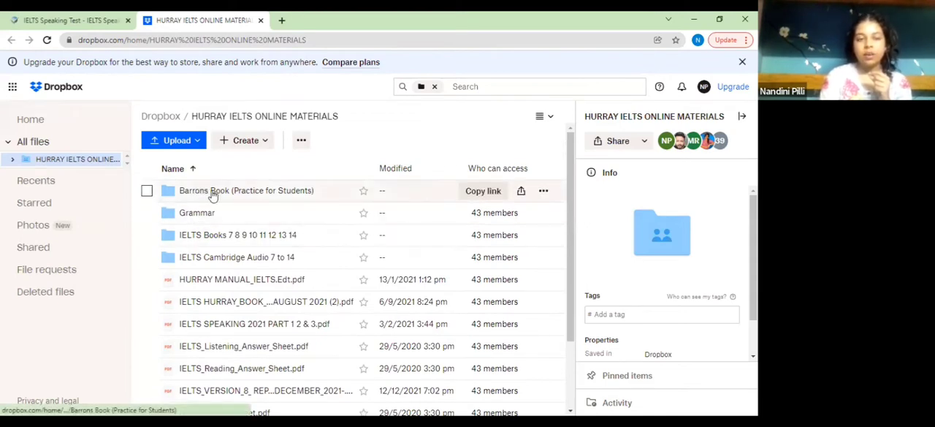
double_click(245, 190)
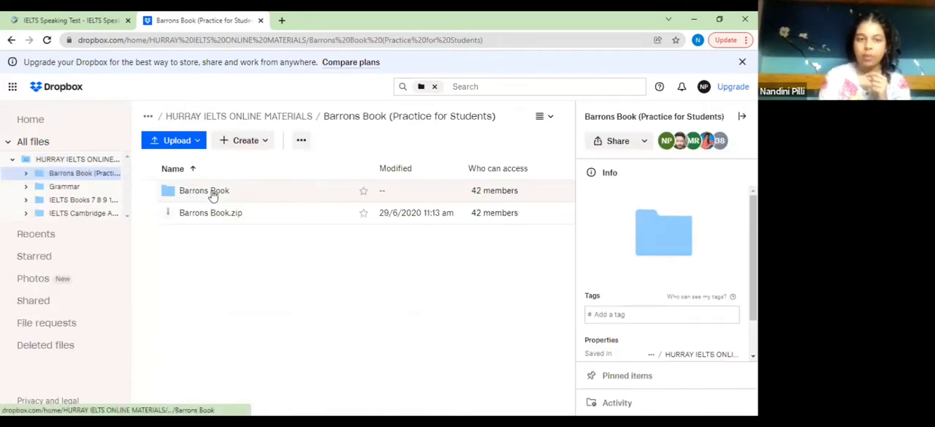
mouse_move(226, 191)
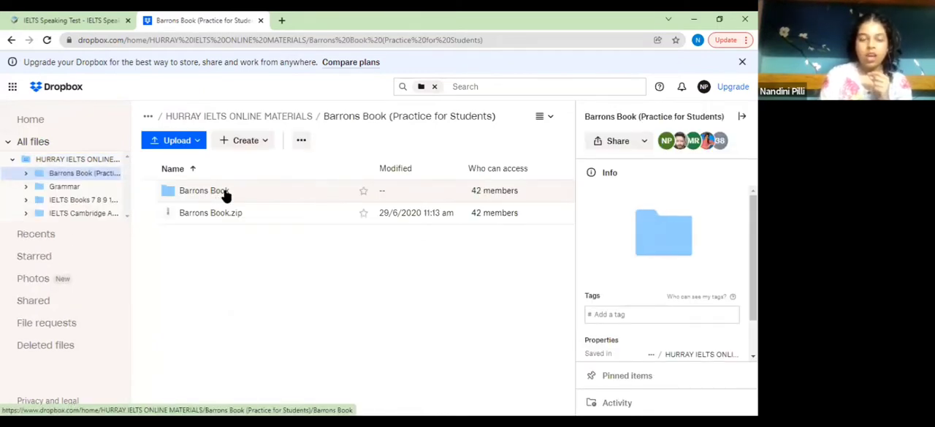
Step: Open the 'Barrons Book' subfolder and browse its track MP3s 01–29 and the Barron's PDF
double_click(204, 190)
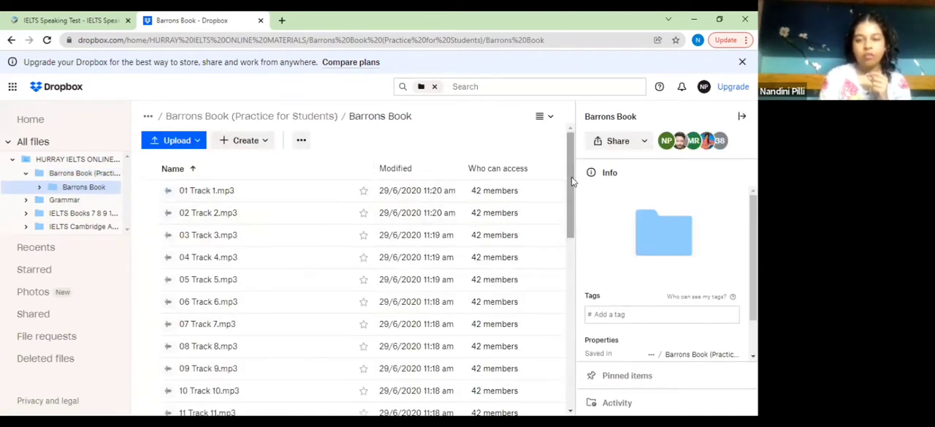
scroll("down", 3)
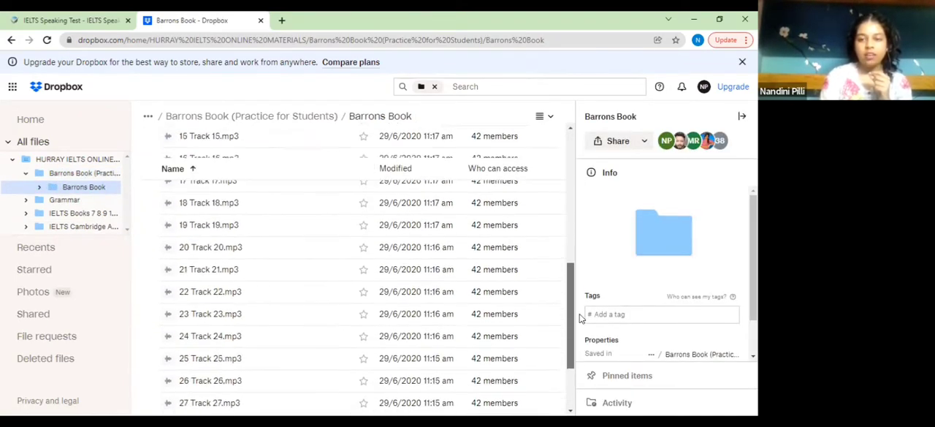
scroll("down", 3)
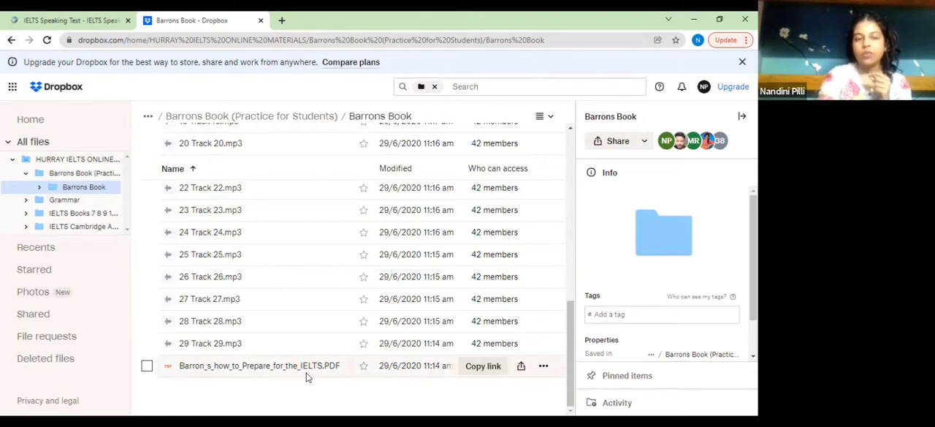
mouse_move(211, 232)
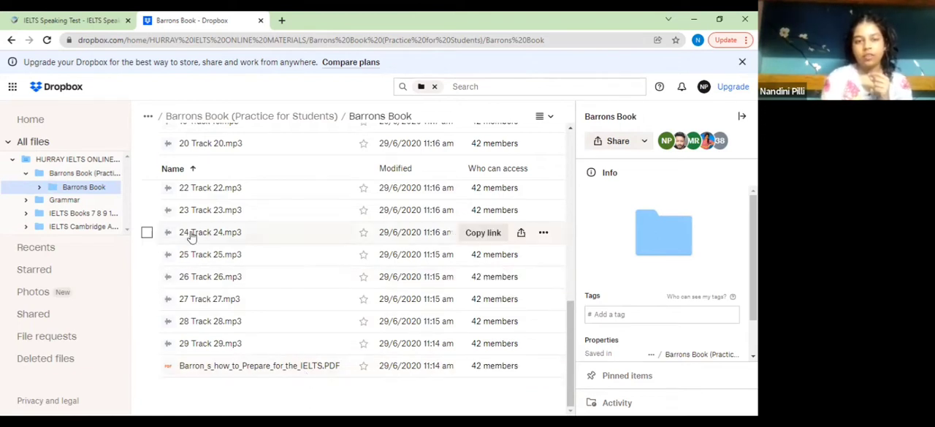
mouse_move(260, 341)
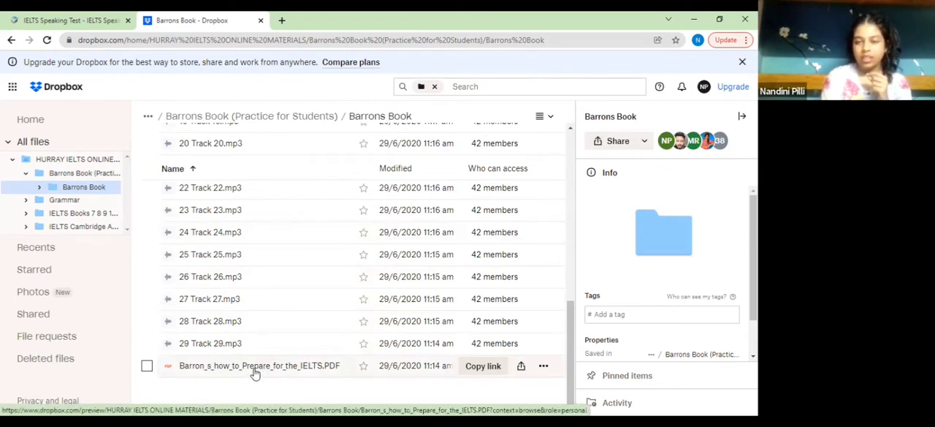
mouse_move(237, 210)
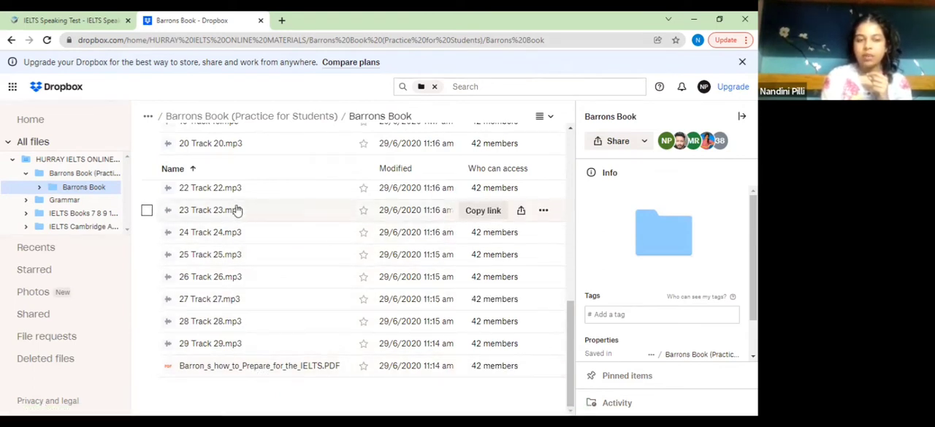
mouse_move(258, 255)
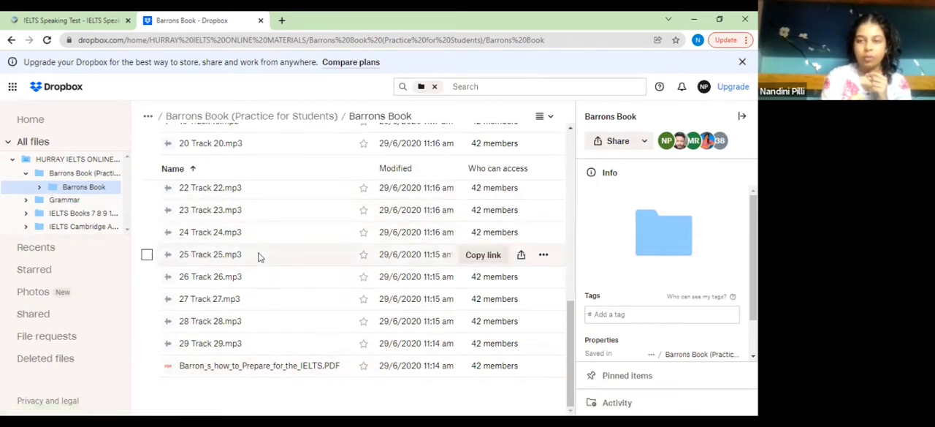
mouse_move(266, 365)
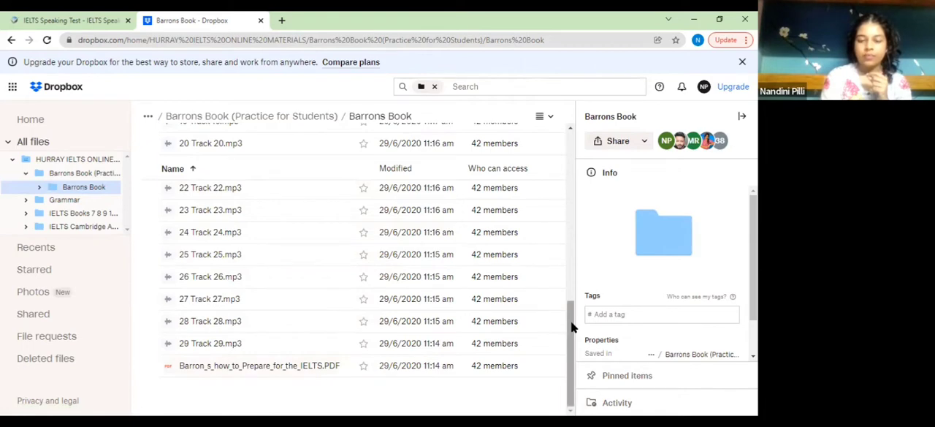
scroll("up", 3)
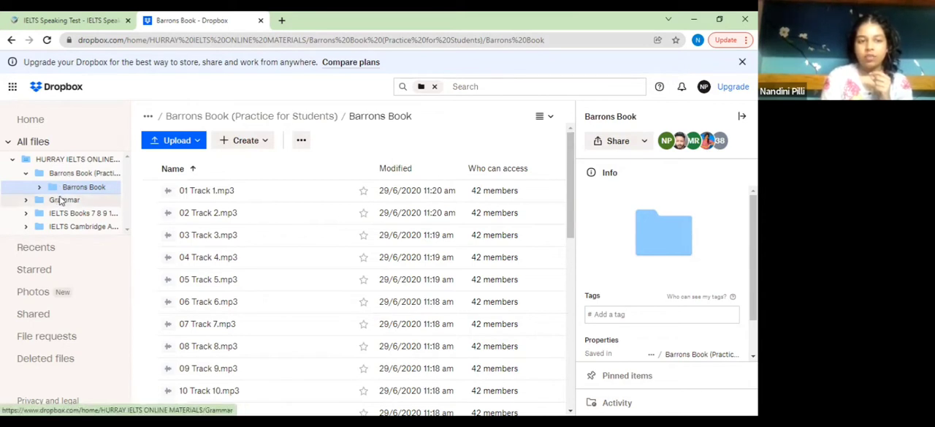
Step: Switch to the Grammar folder from the left sidebar tree
left_click(64, 199)
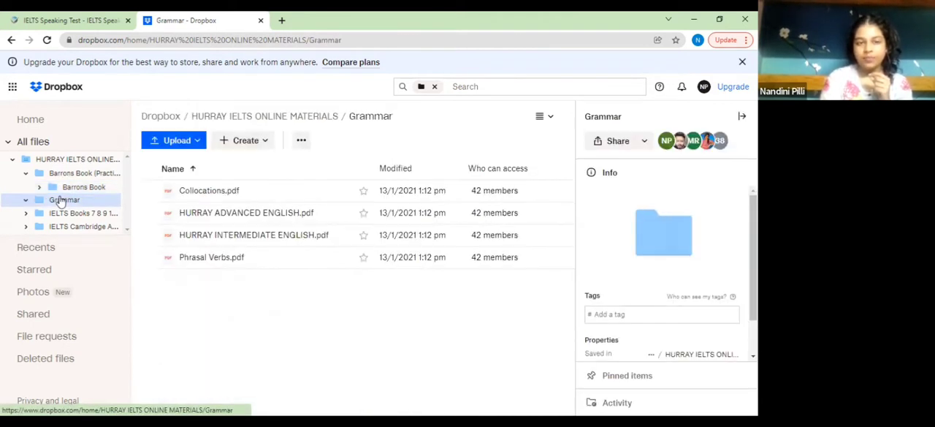
mouse_move(208, 190)
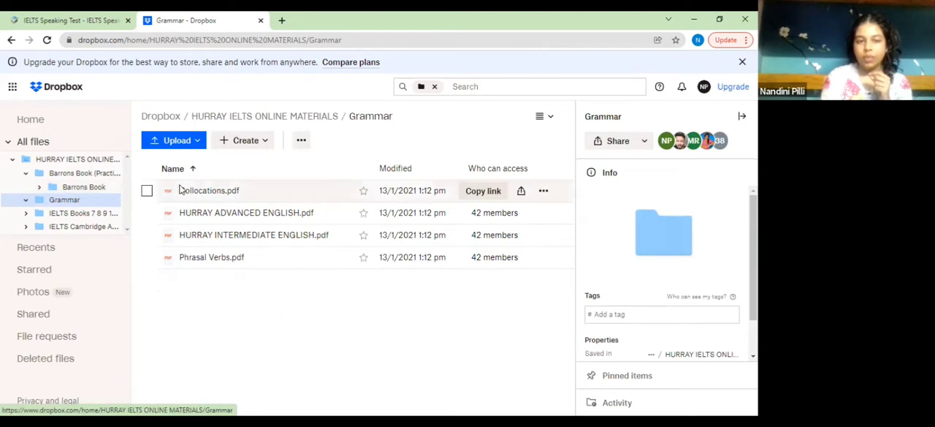
mouse_move(235, 166)
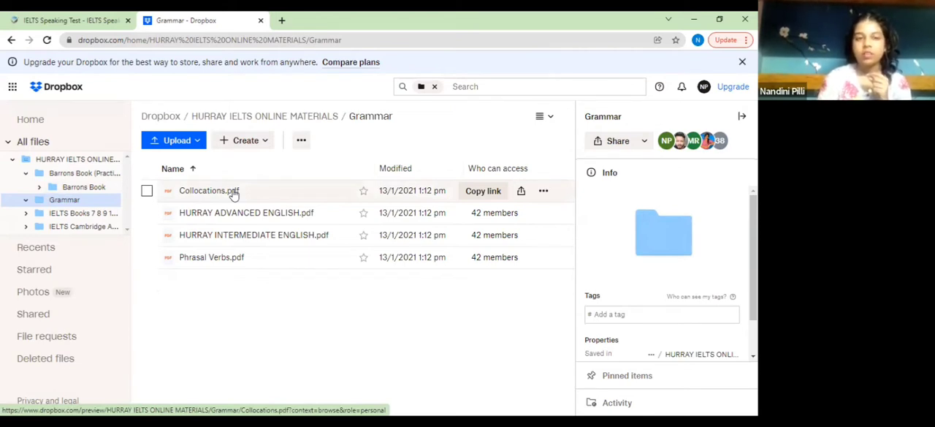
Step: Preview Collocations.pdf and page down through its collocation tables
left_click(209, 189)
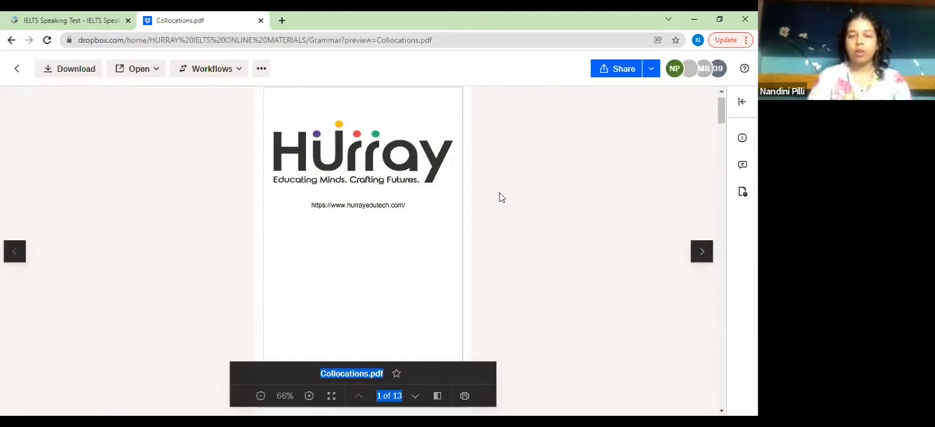
scroll("down", 3)
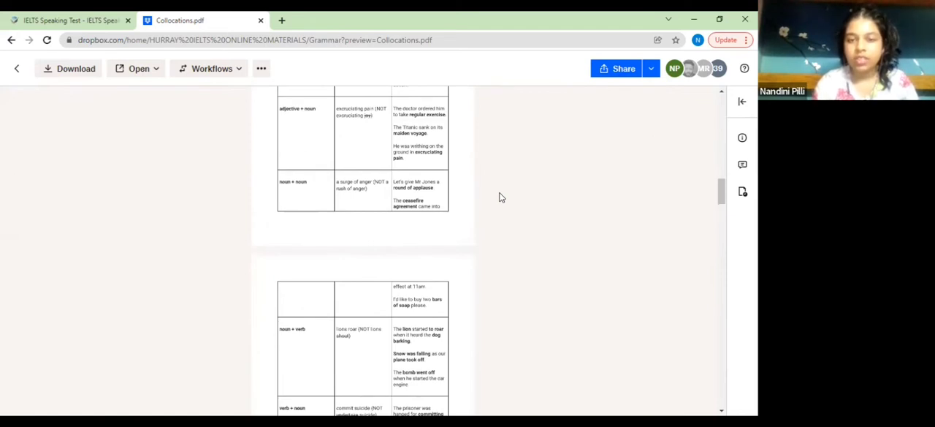
scroll("down", 3)
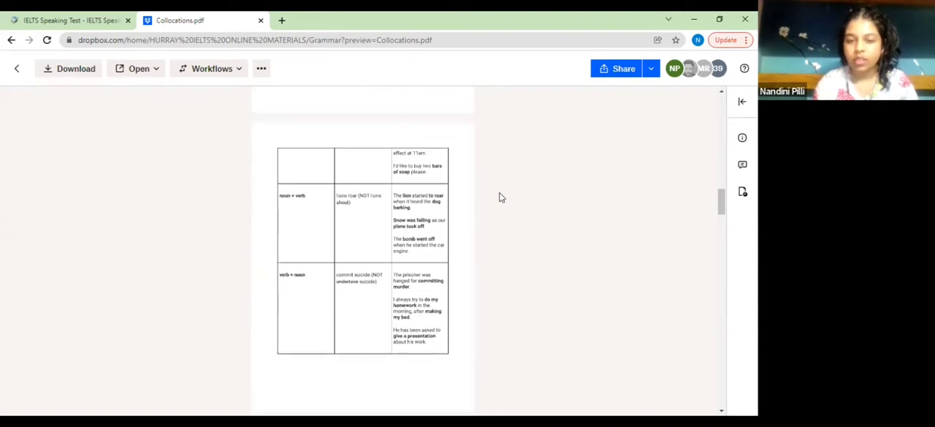
scroll("down", 3)
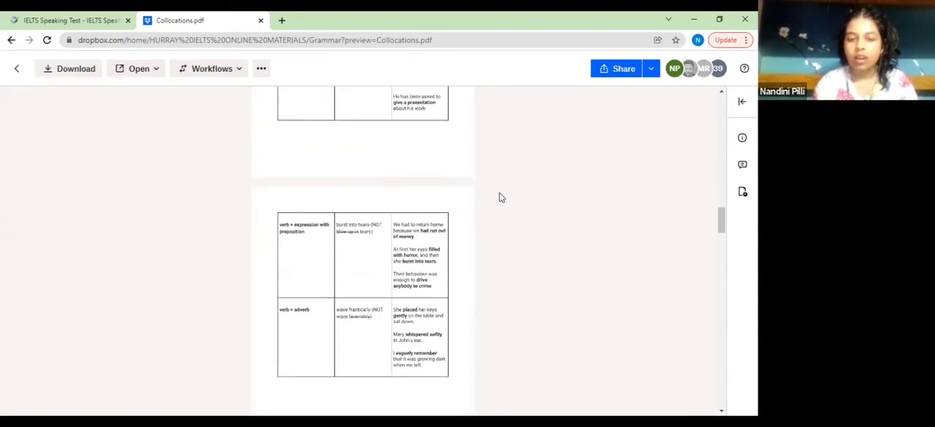
scroll("down", 3)
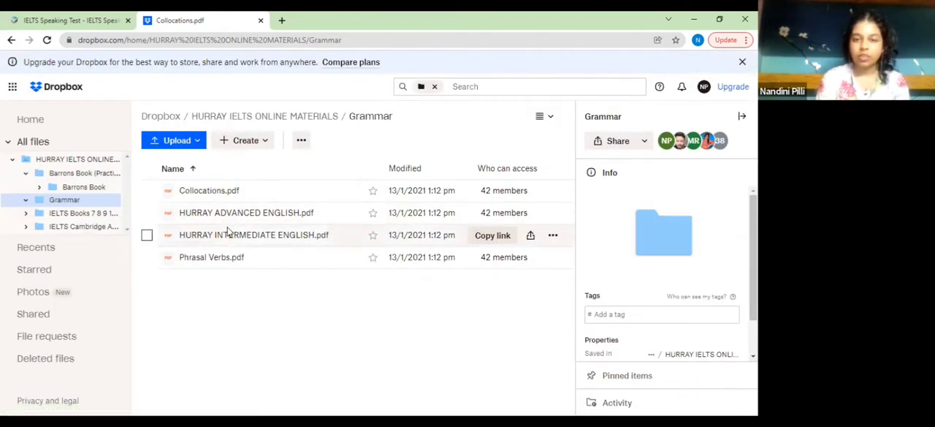
mouse_move(258, 297)
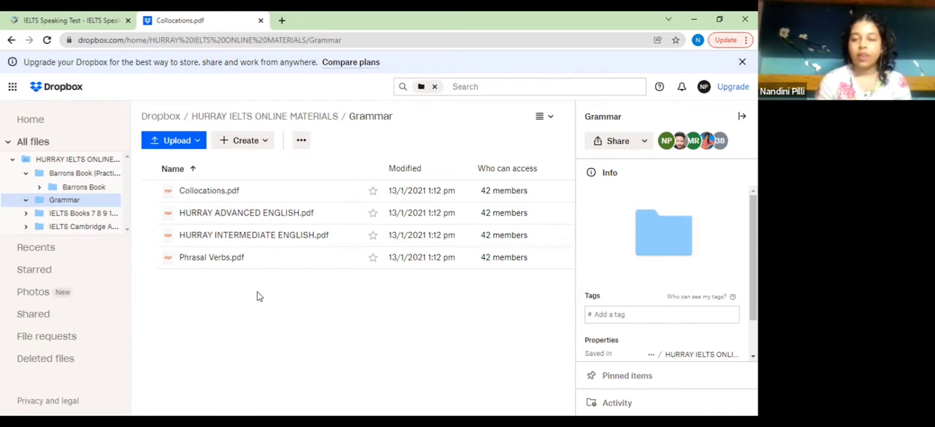
mouse_move(254, 234)
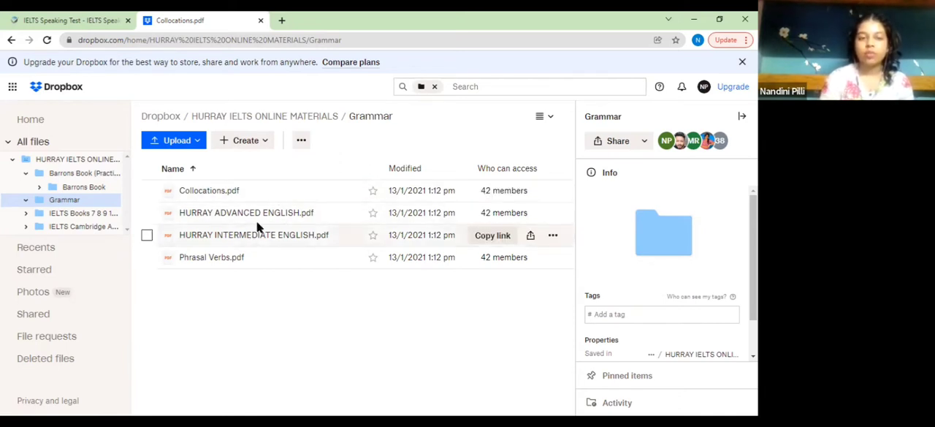
mouse_move(256, 214)
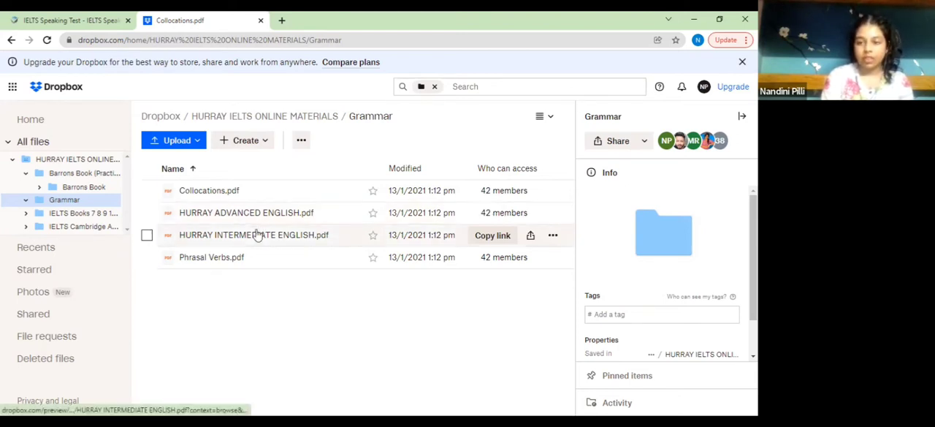
mouse_move(252, 258)
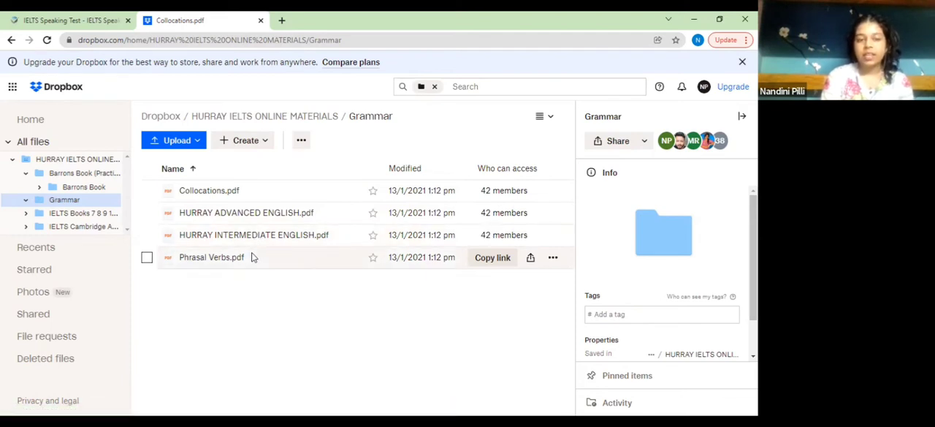
mouse_move(279, 258)
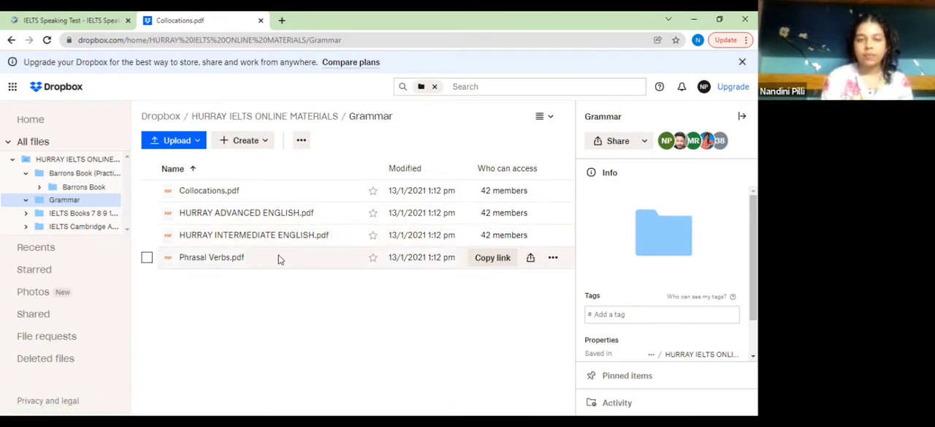
Step: Preview Phrasal Verbs.pdf from the Grammar folder listing
left_click(146, 258)
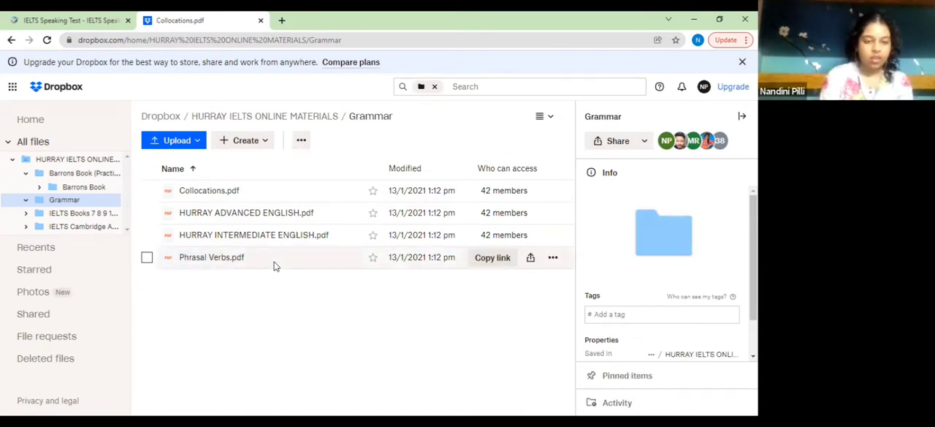
left_click(146, 257)
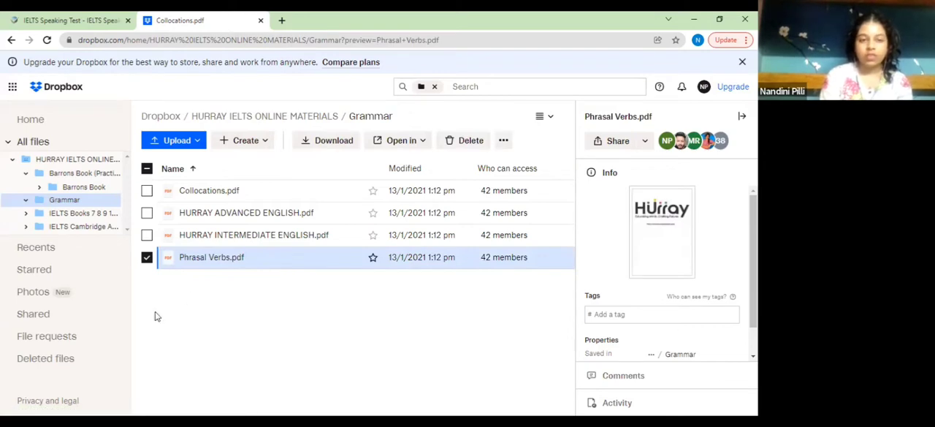
double_click(210, 257)
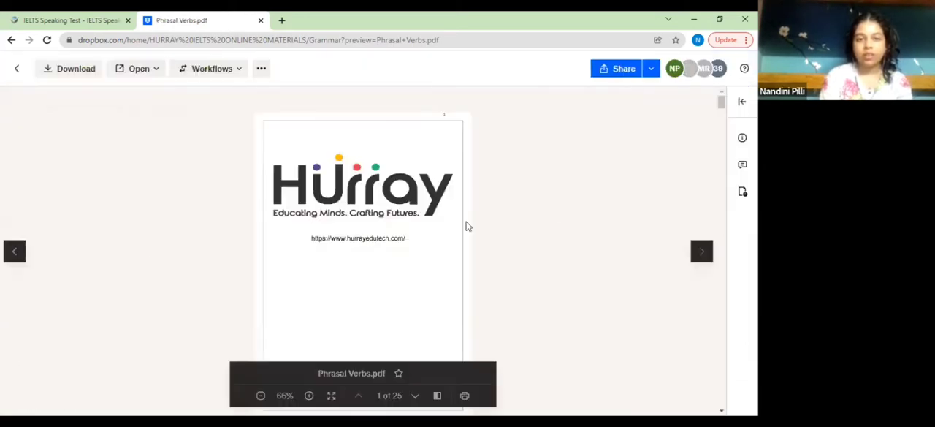
scroll("down", 3)
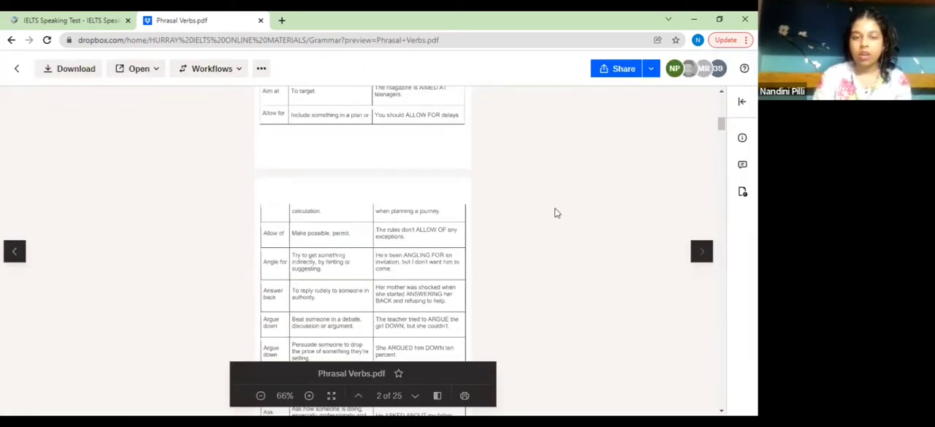
scroll("down", 3)
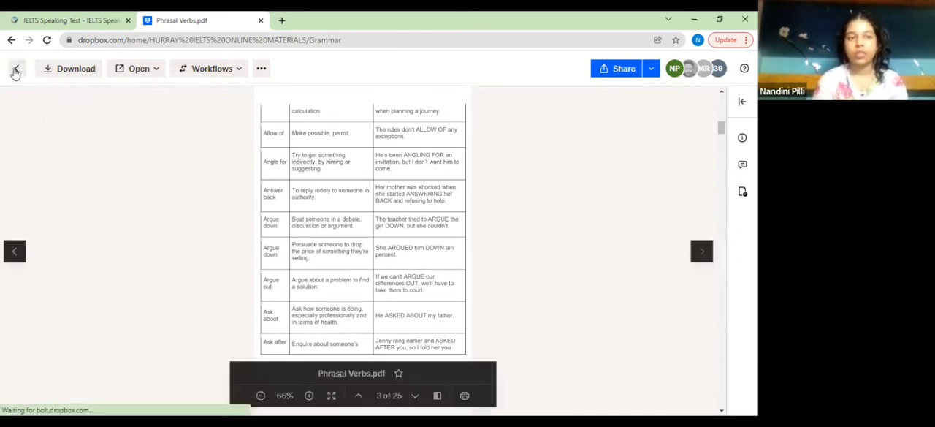
left_click(14, 67)
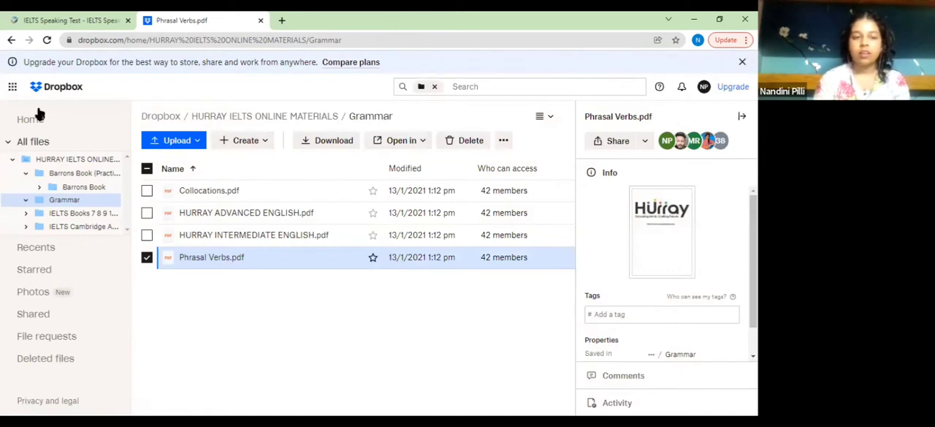
left_click(146, 258)
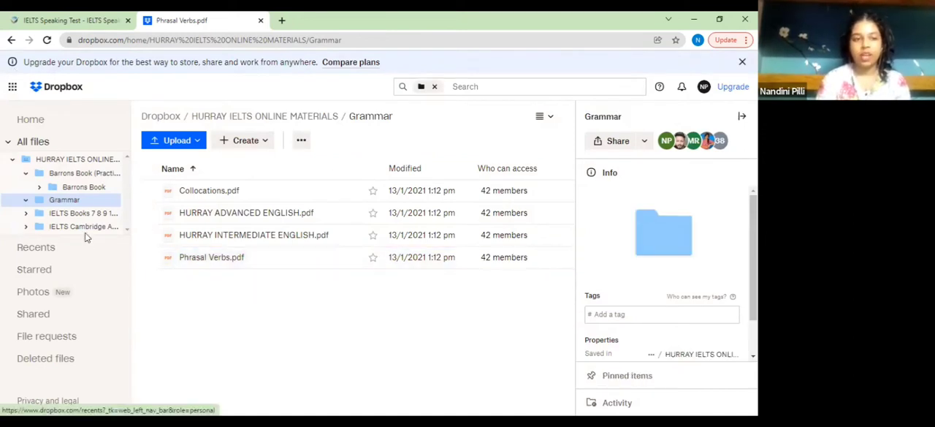
Step: Open and expand the IELTS Books 7–14 folder, browsing its Book 10 subfolder and student PDFs
left_click(82, 214)
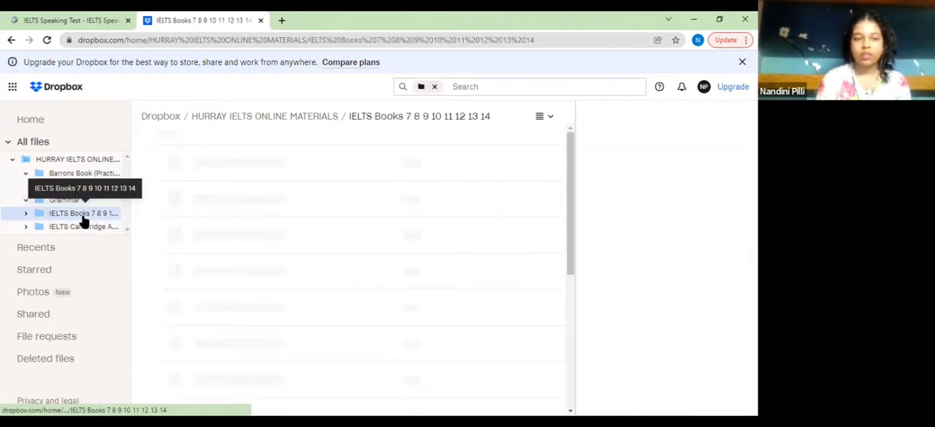
left_click(82, 213)
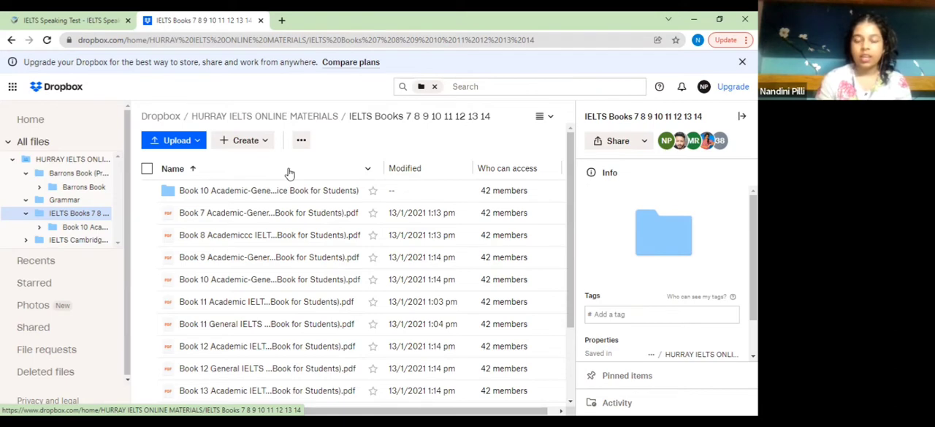
mouse_move(324, 219)
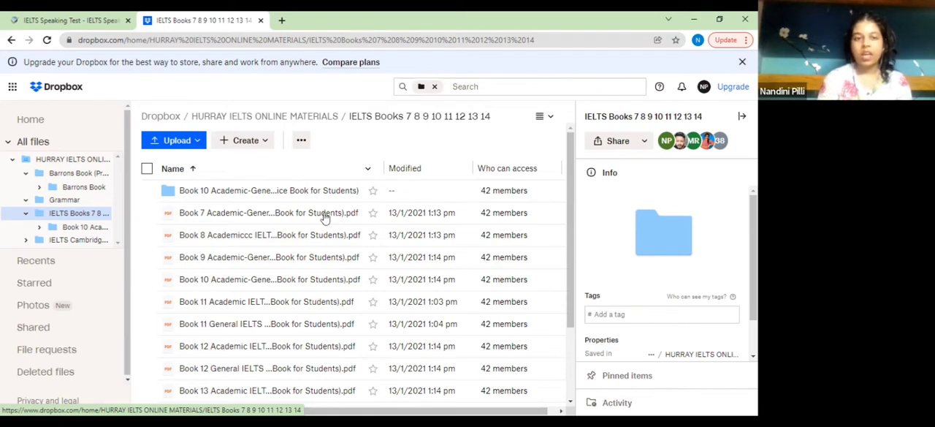
mouse_move(592, 197)
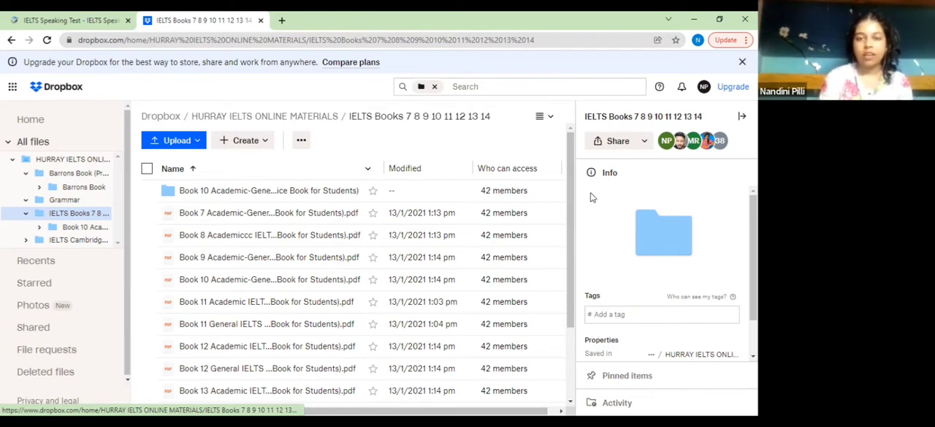
scroll("down", 3)
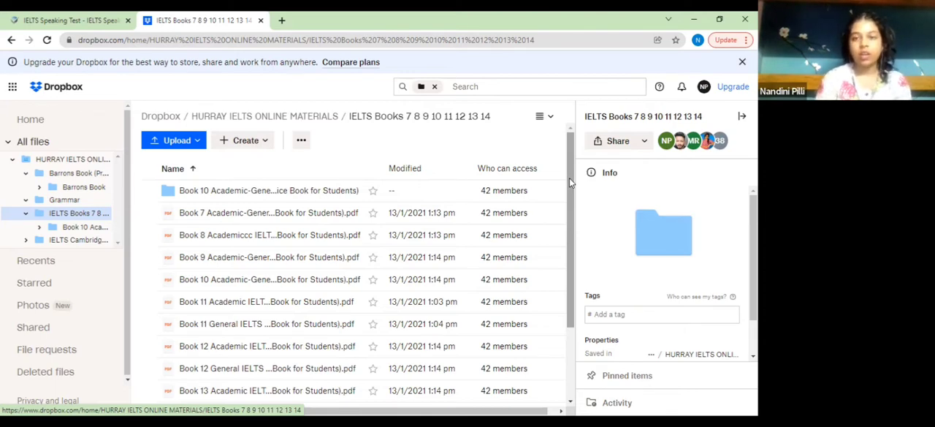
scroll("down", 3)
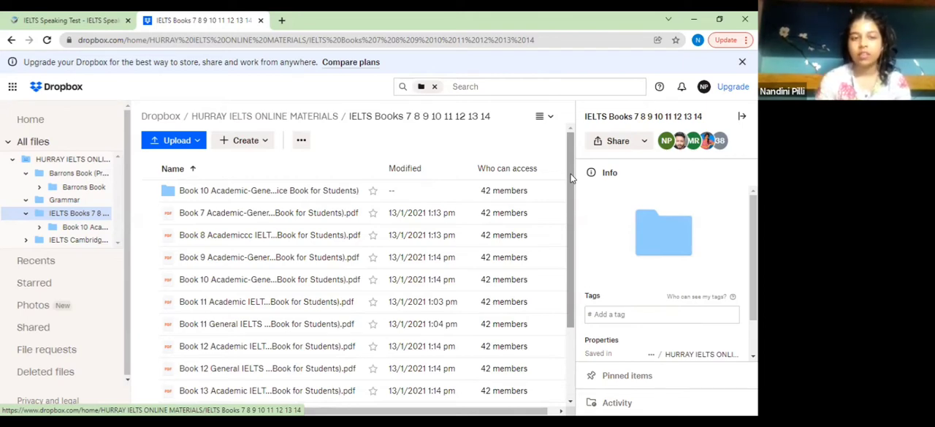
mouse_move(266, 213)
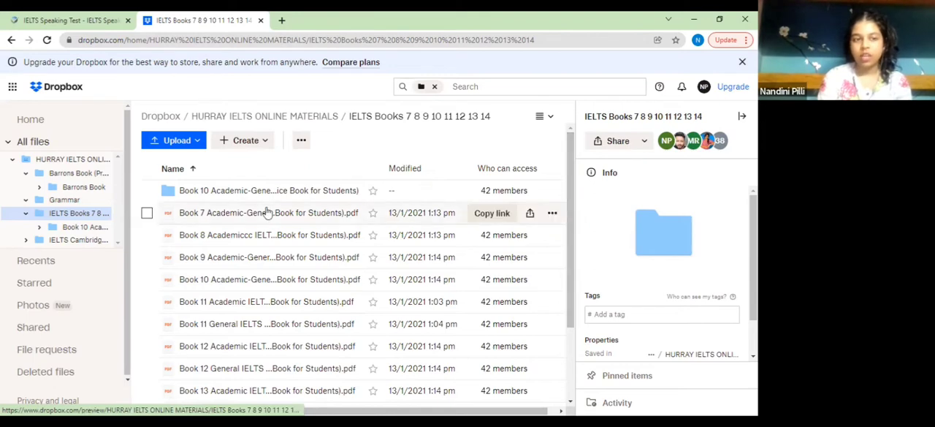
mouse_move(66, 243)
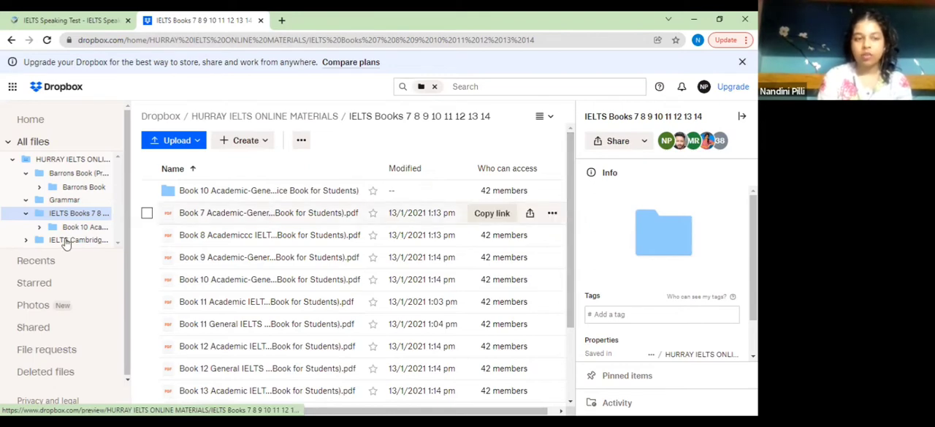
Step: View the IELTS Cambridge Audio 7 to 14 folder, then return to the Dropbox home folder
left_click(79, 239)
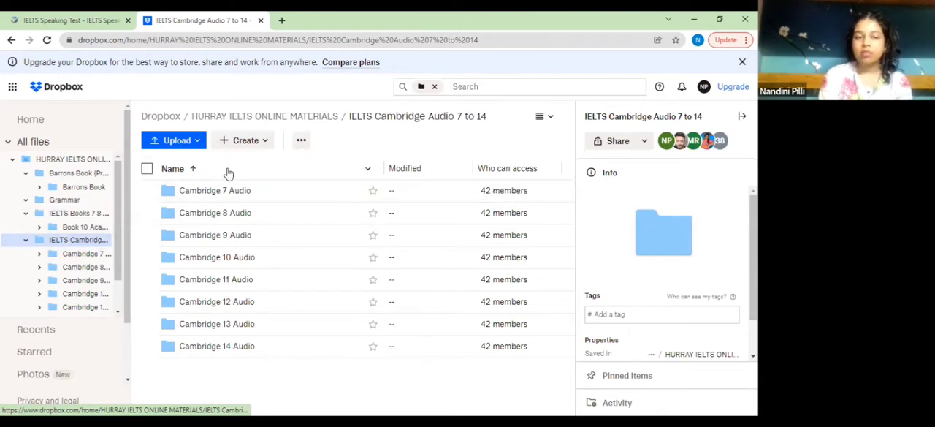
mouse_move(360, 137)
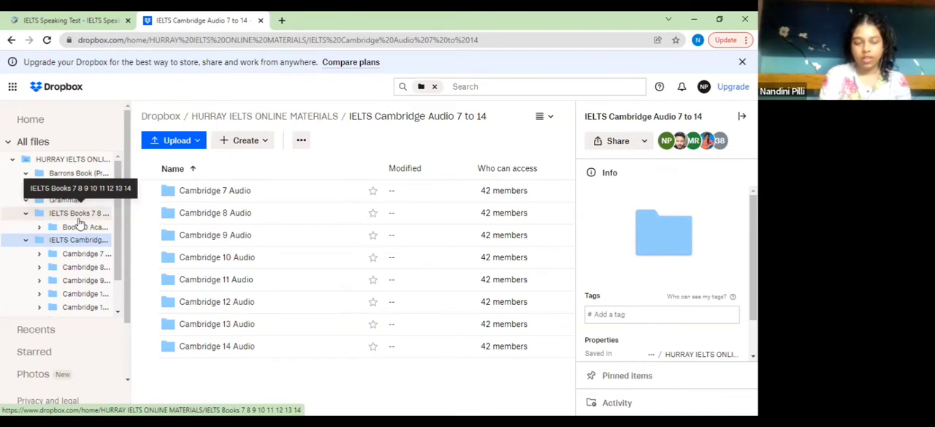
mouse_move(143, 190)
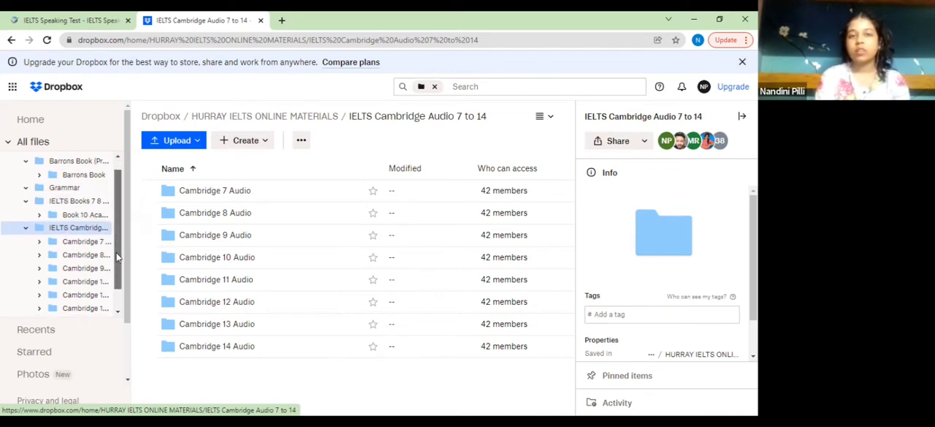
scroll("down", 3)
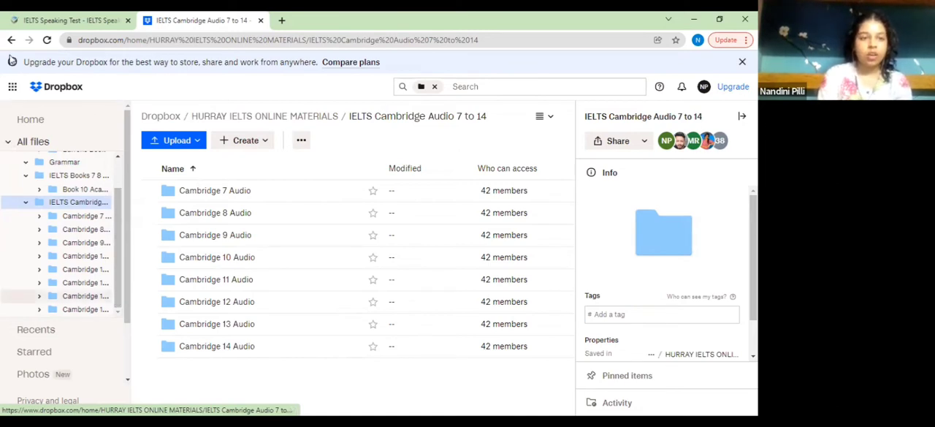
left_click(12, 39)
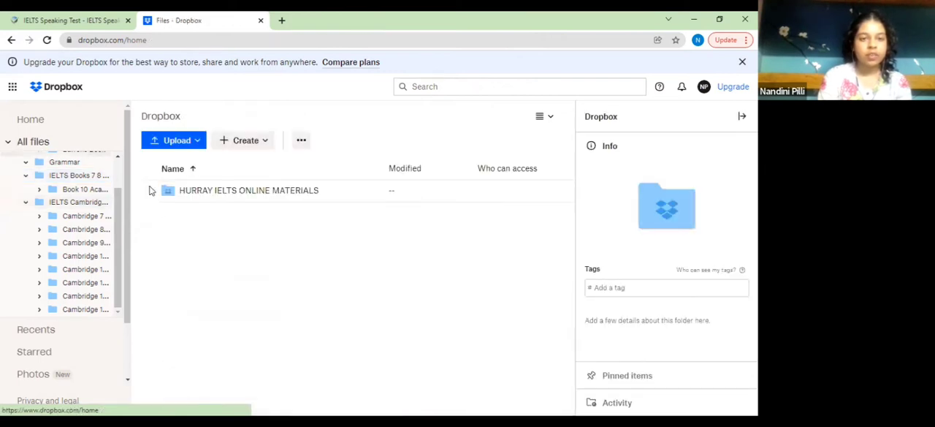
Step: Reopen HURRAY IELTS ONLINE MATERIALS and browse its subfolders, answer sheets and trackers
double_click(249, 190)
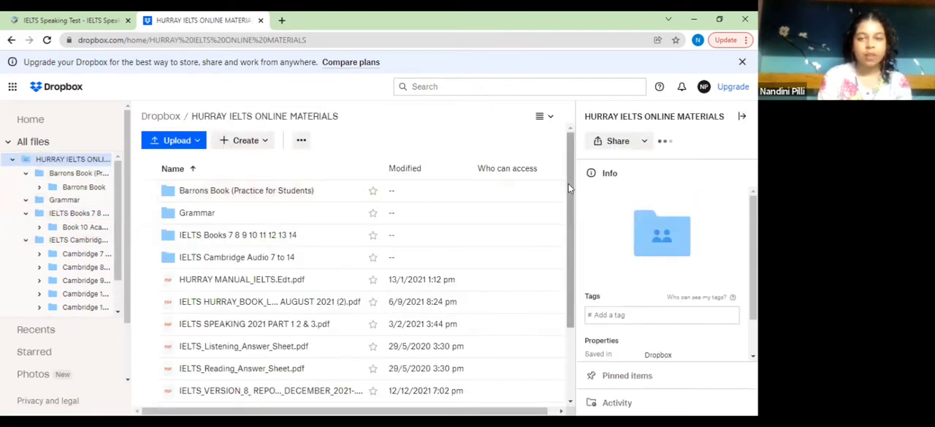
scroll("down", 3)
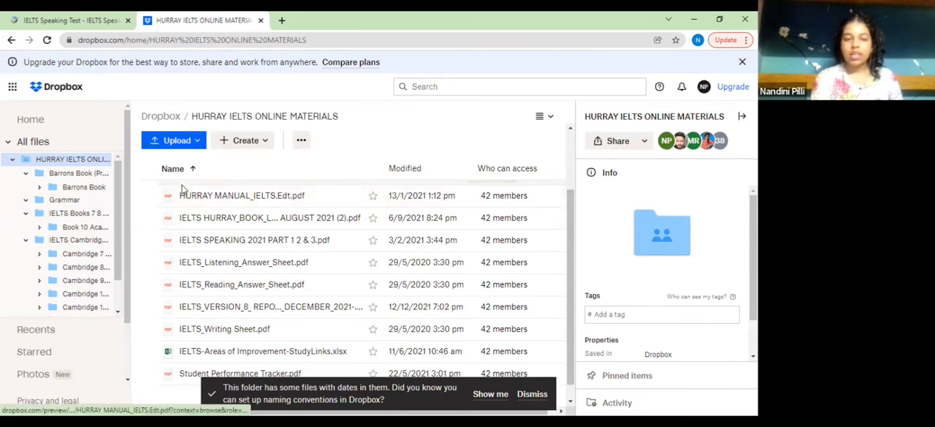
mouse_move(241, 196)
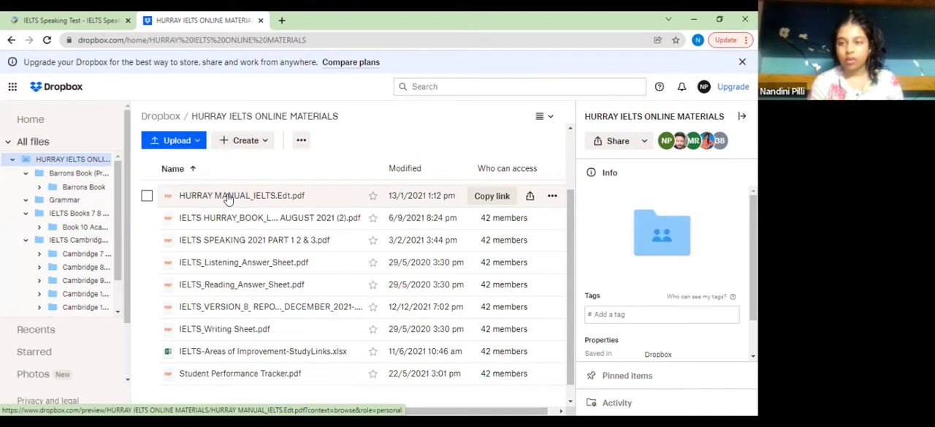
mouse_move(238, 222)
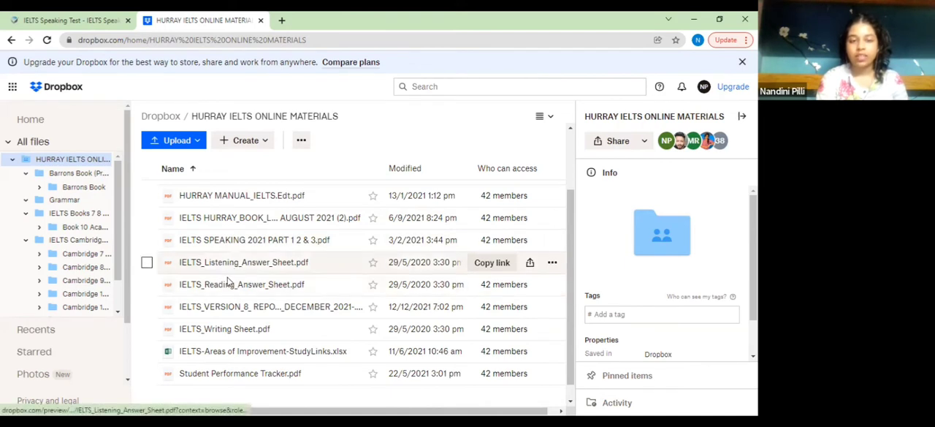
mouse_move(225, 327)
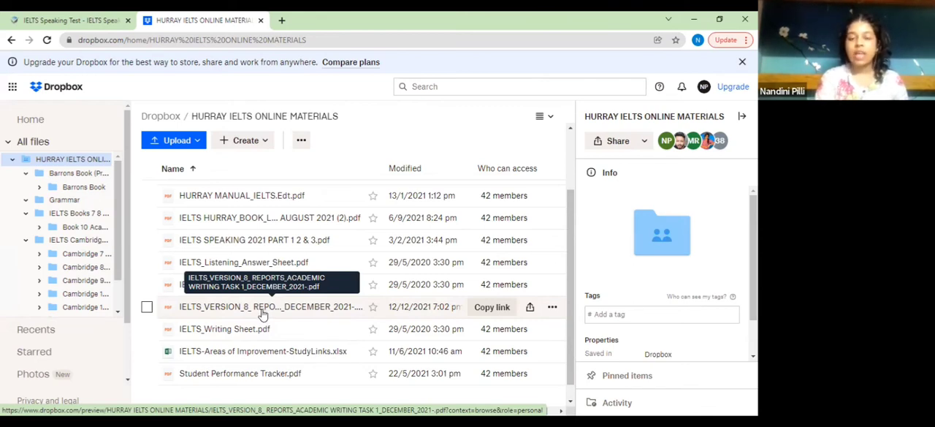
mouse_move(257, 337)
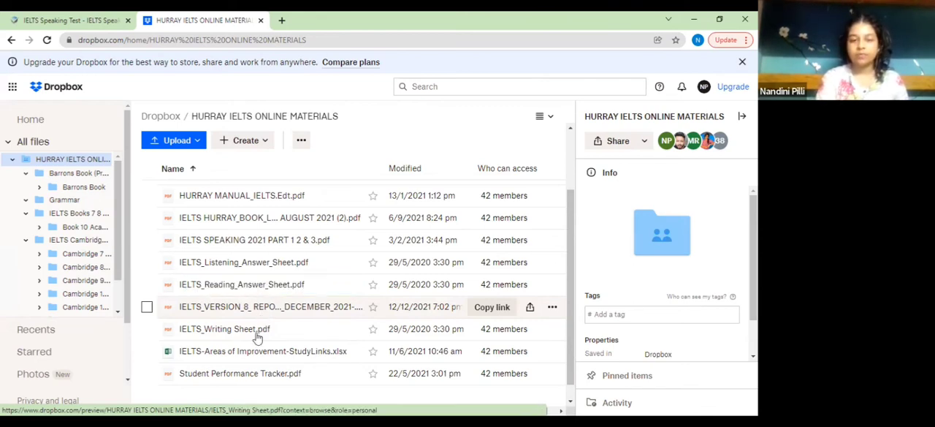